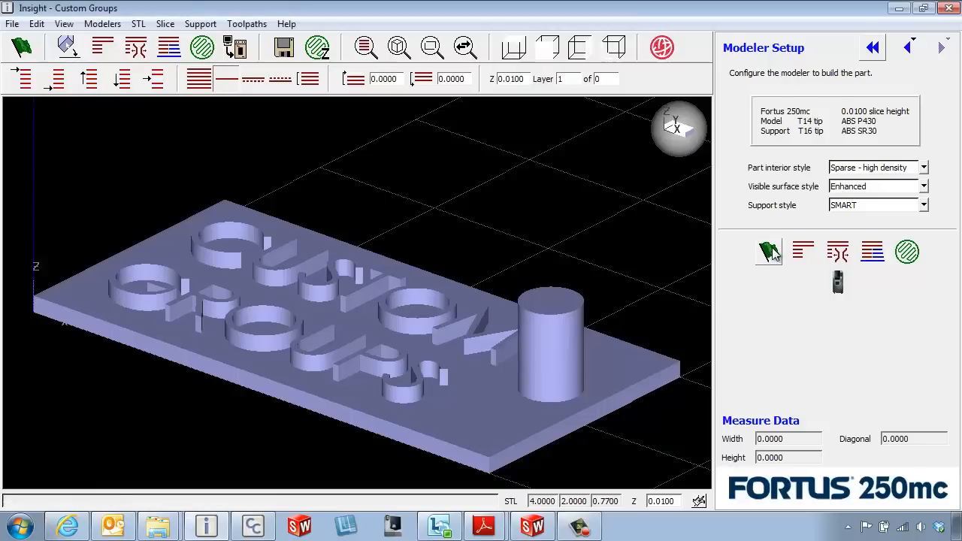
- Slice the Custom Groups STL into layers and view the curves at layer 23
click(768, 251)
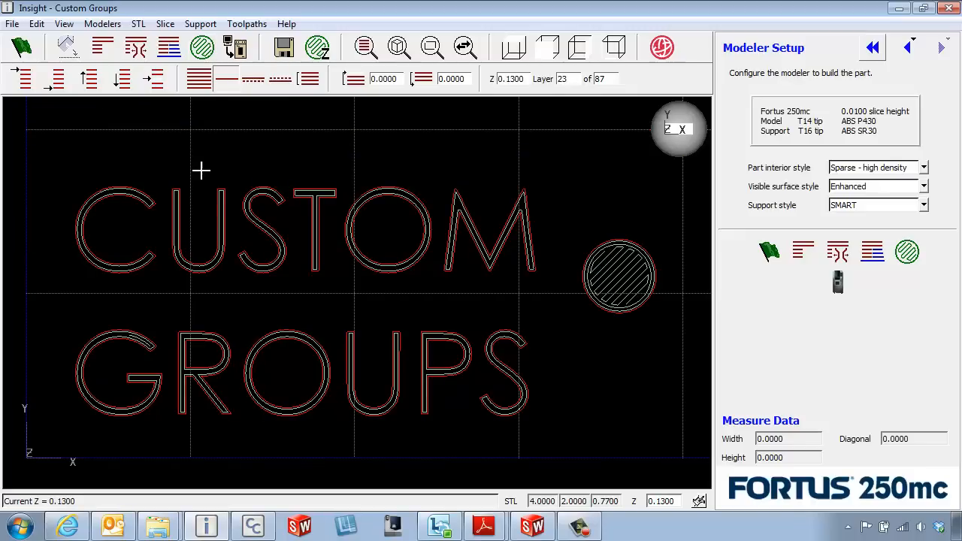
- Turn on shaded toolpath display from the view's right-click menu
right_click(202, 170)
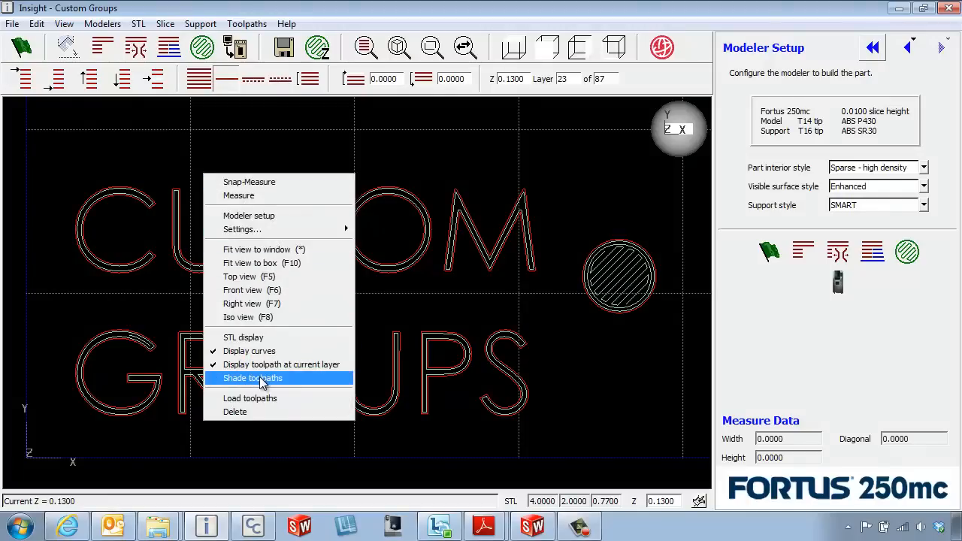
click(252, 378)
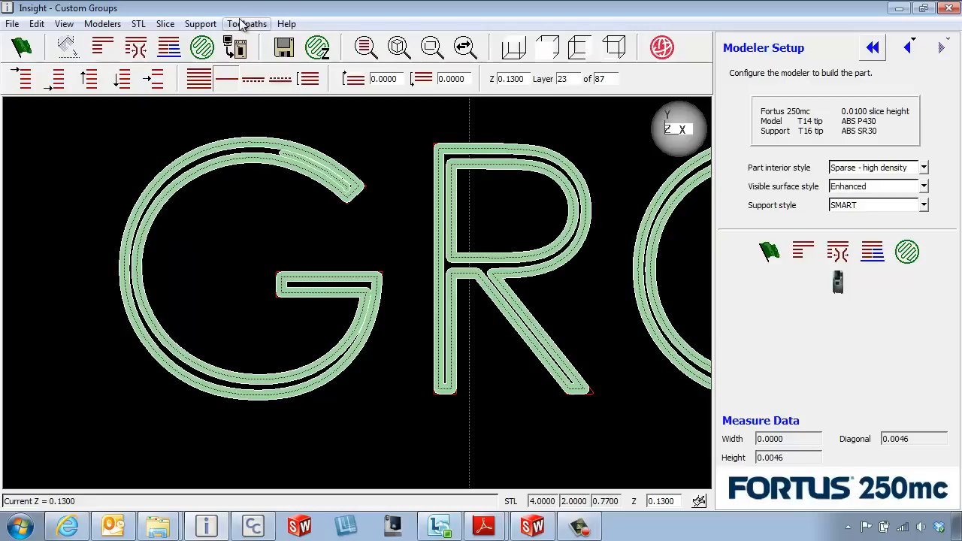
- Create a custom group named Letters with a 0.0230 contour width via Toolpaths > Custom groups
click(247, 24)
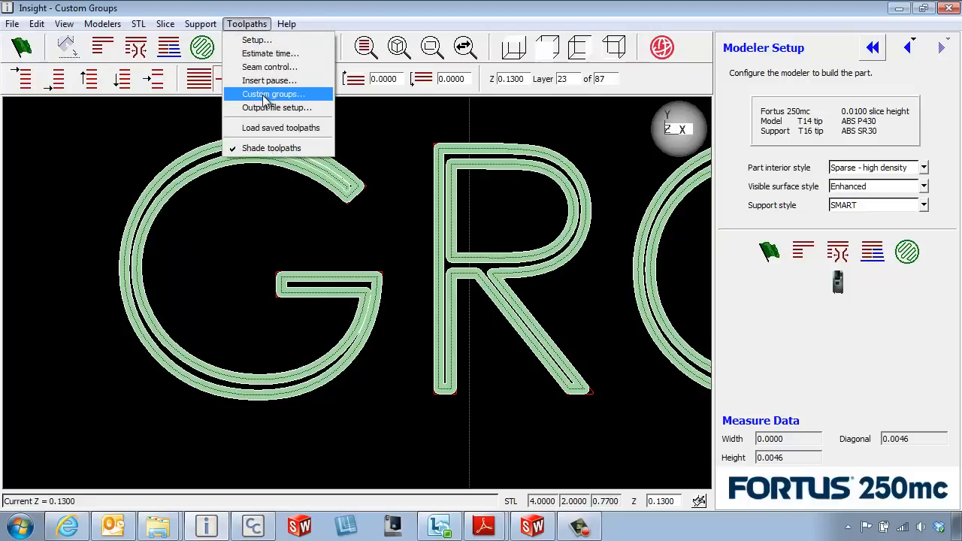
click(274, 93)
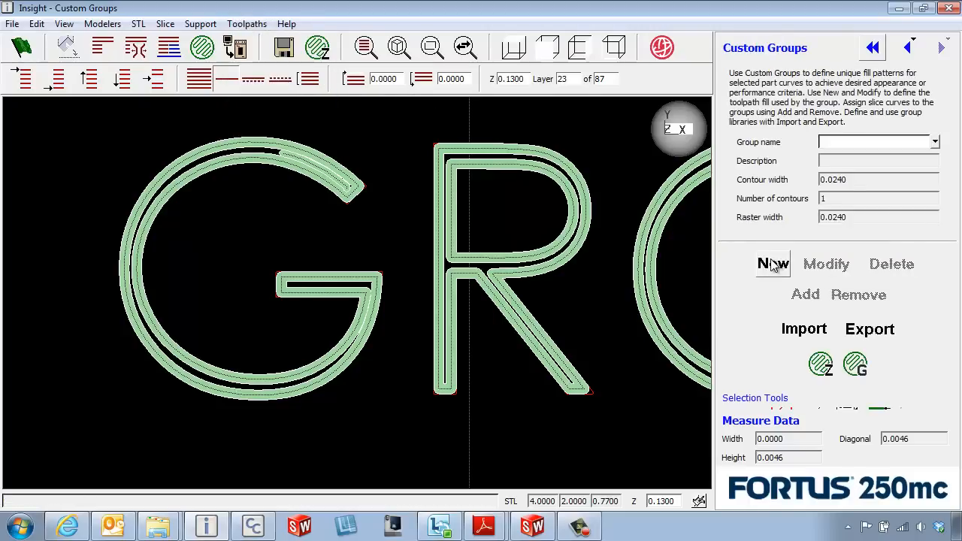
click(772, 264)
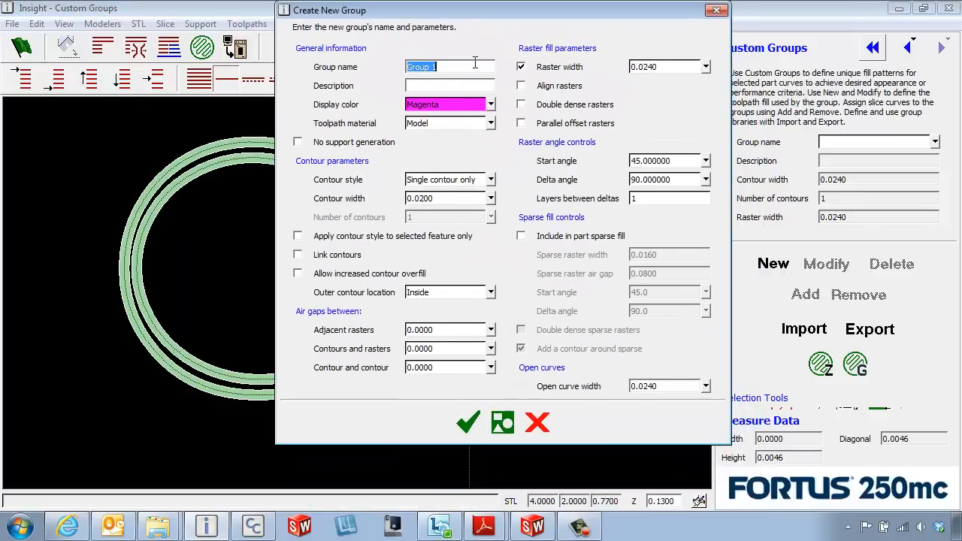
text(Letterds)
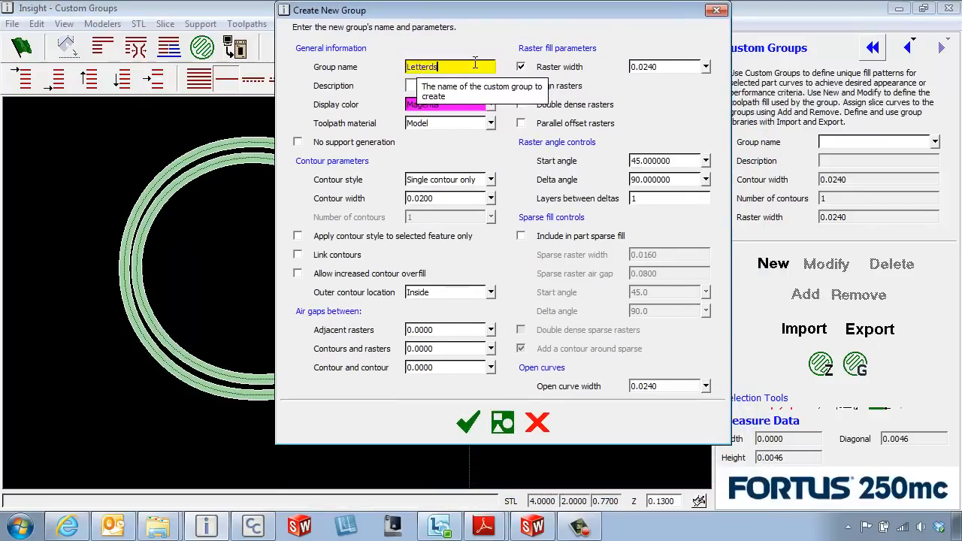
mouse_move(484, 198)
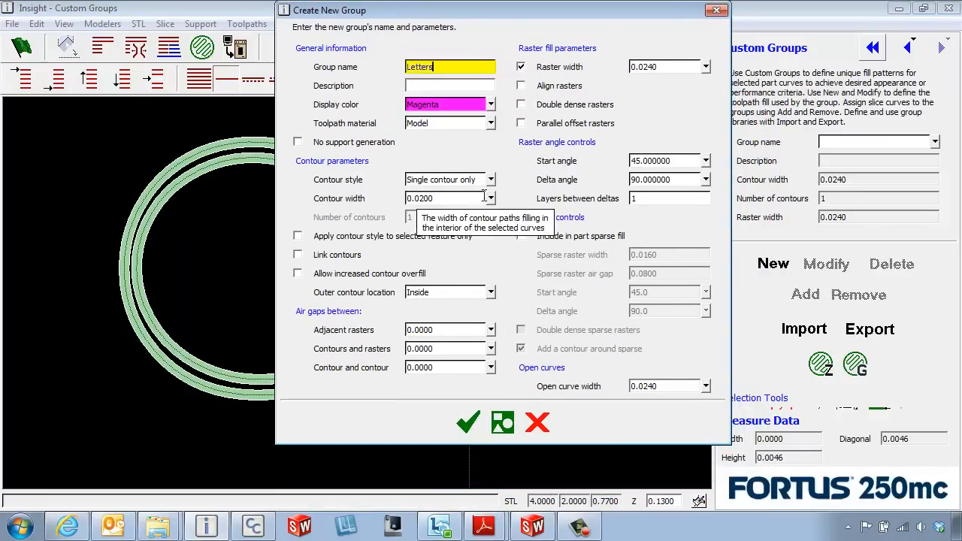
click(490, 198)
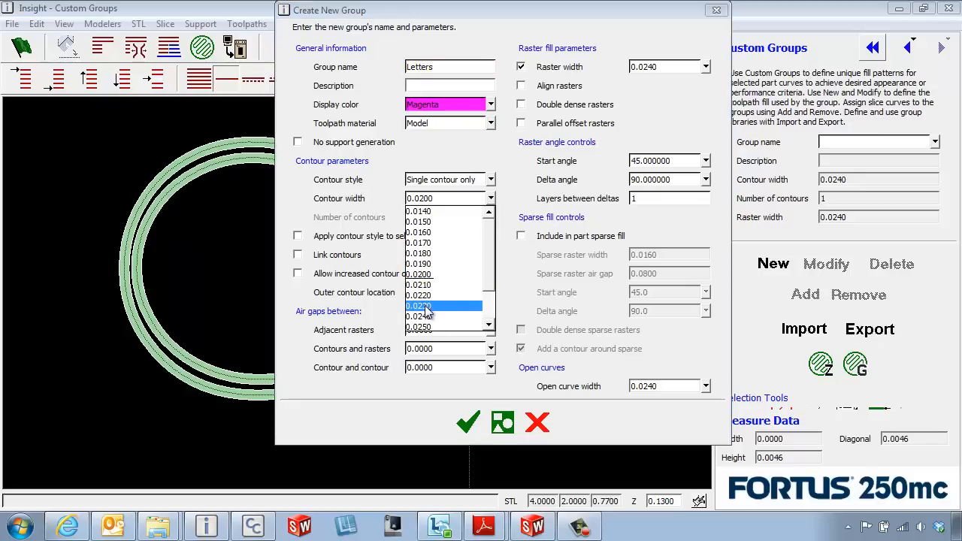
click(421, 305)
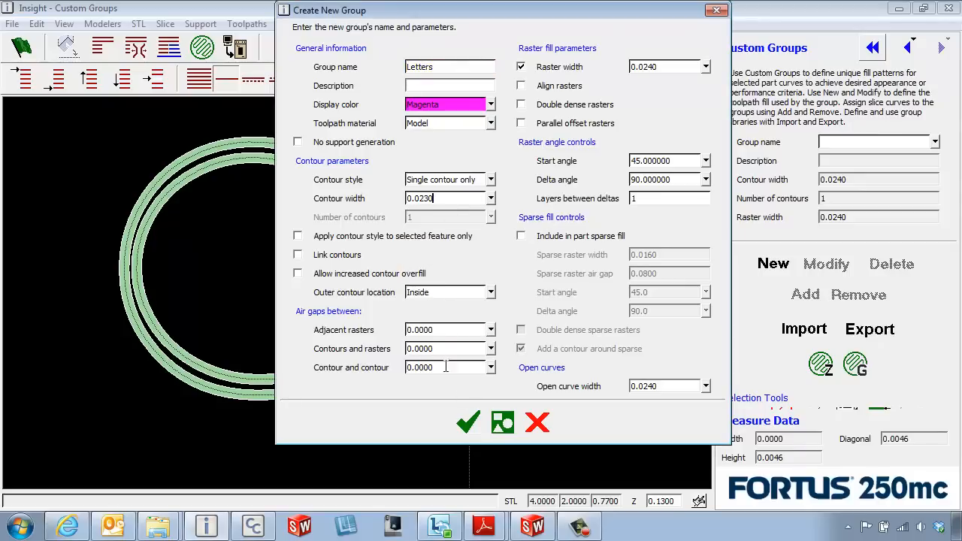
click(467, 422)
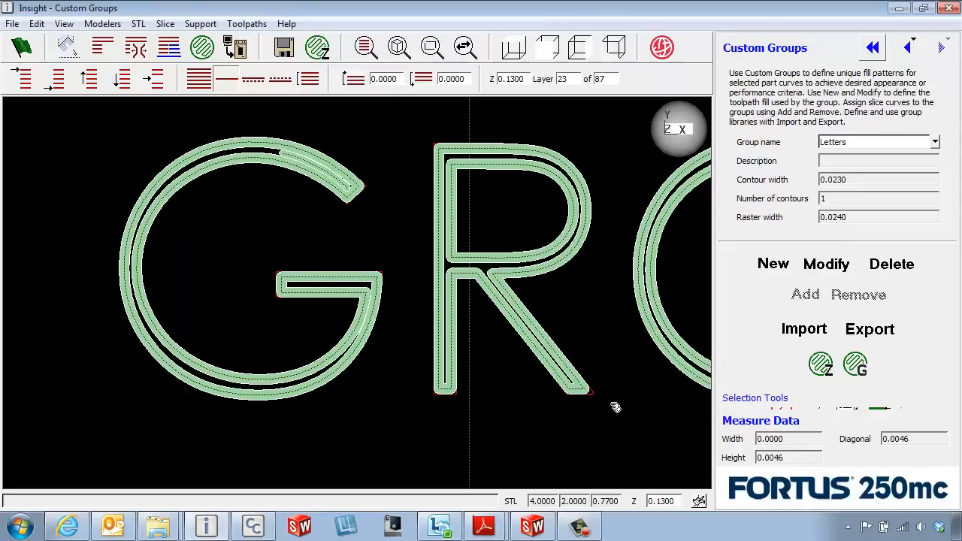
- Add the letter G's curves to the Letters group, show group colours and regenerate toolpaths
drag(614, 408, 263, 340)
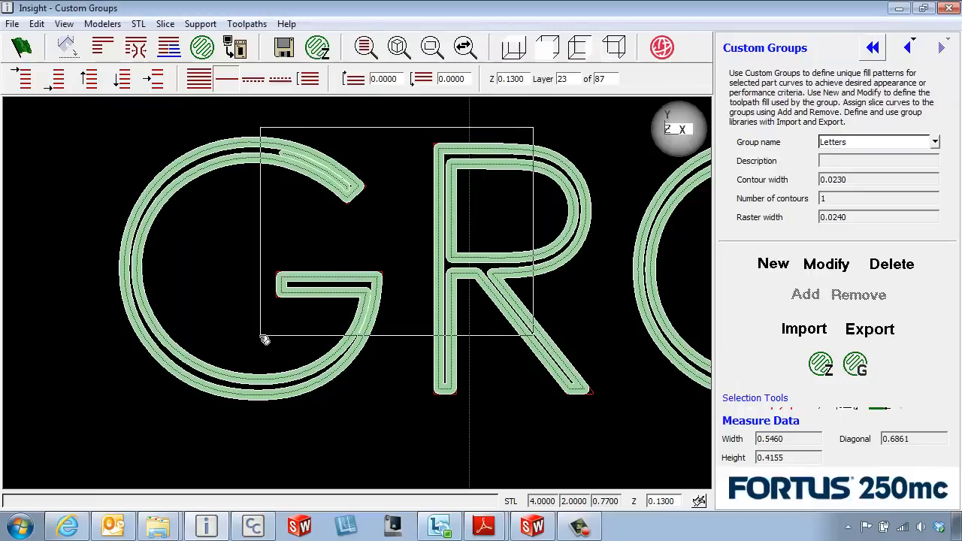
click(804, 294)
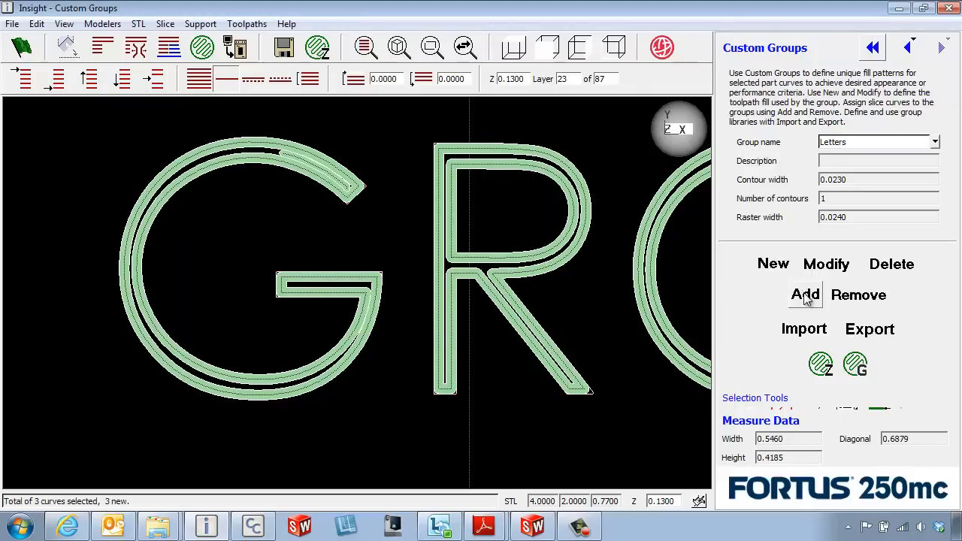
click(858, 294)
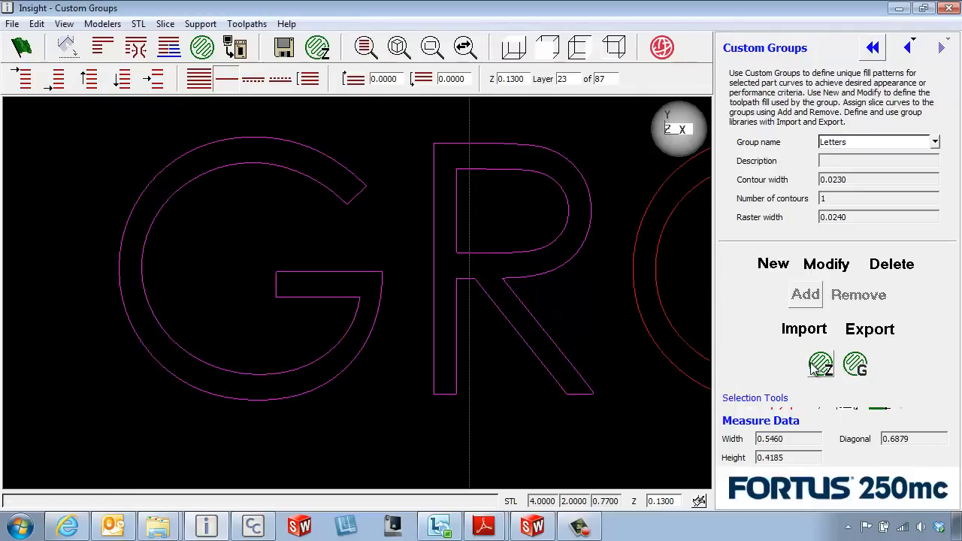
mouse_move(821, 366)
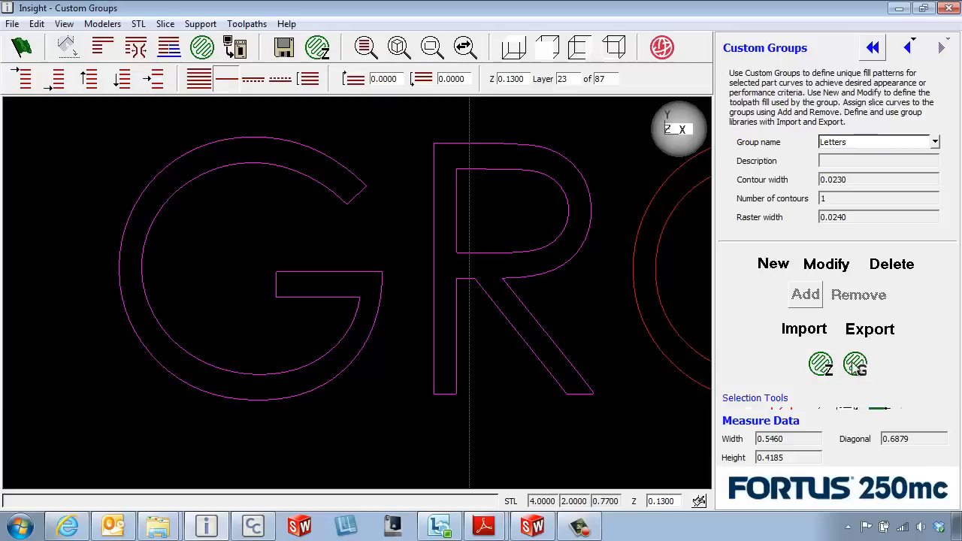
mouse_move(855, 365)
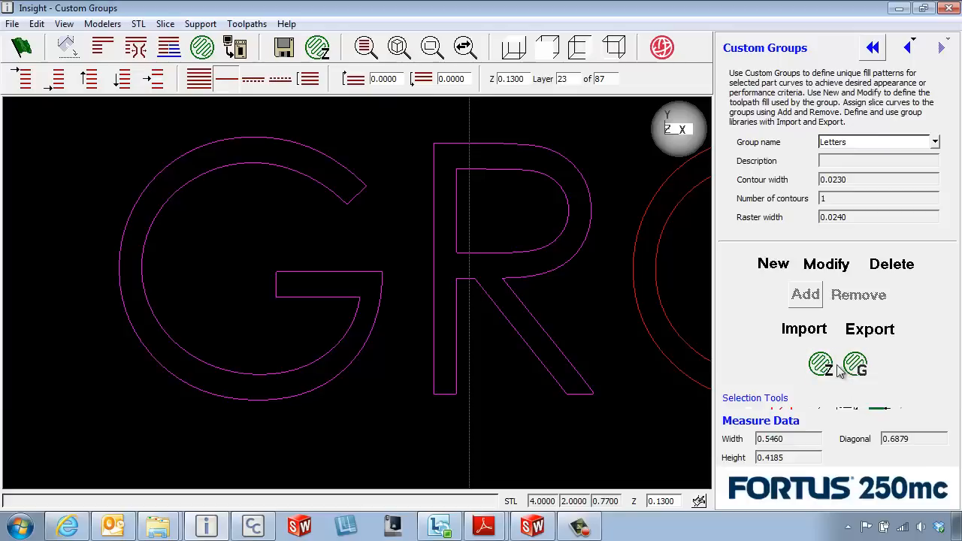
click(805, 293)
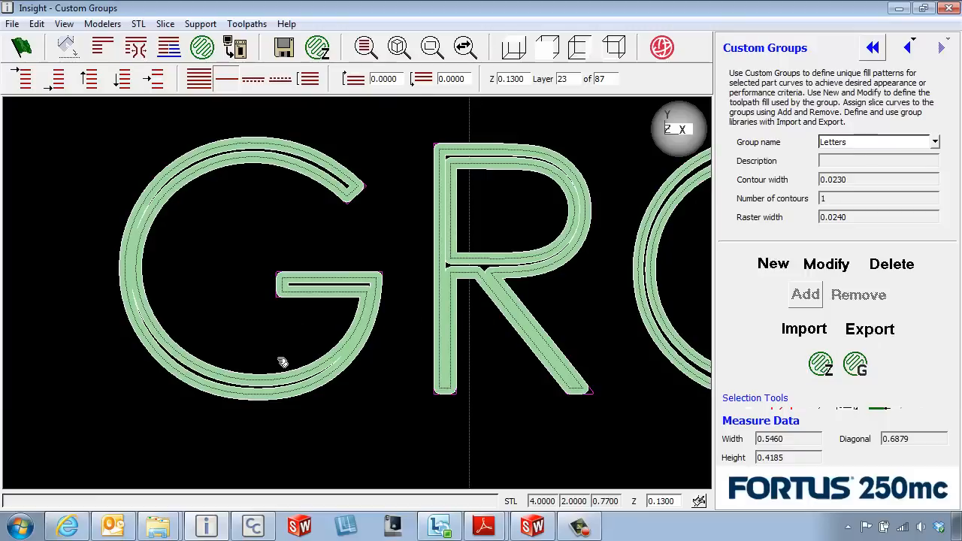
mouse_move(337, 344)
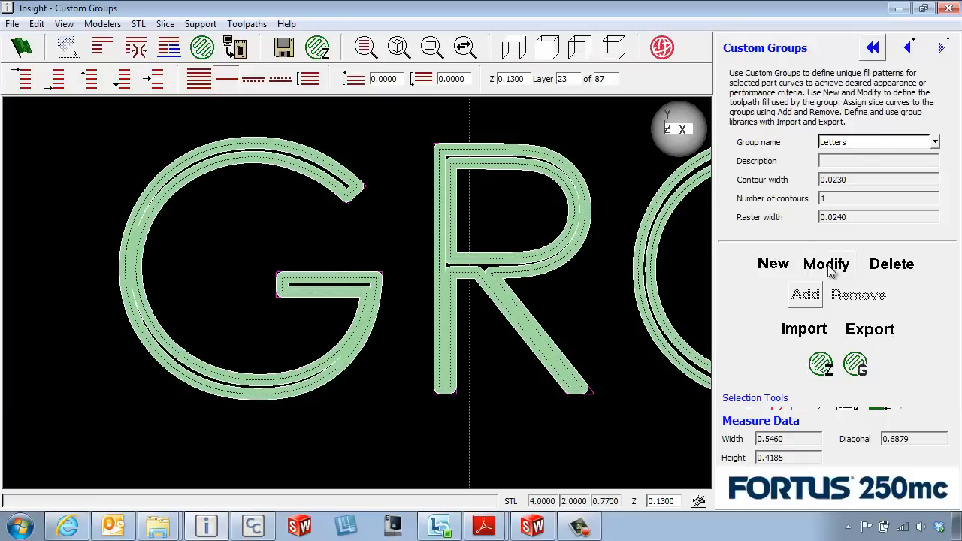
- Modify the Letters group so its contour width becomes 0.0240
click(827, 265)
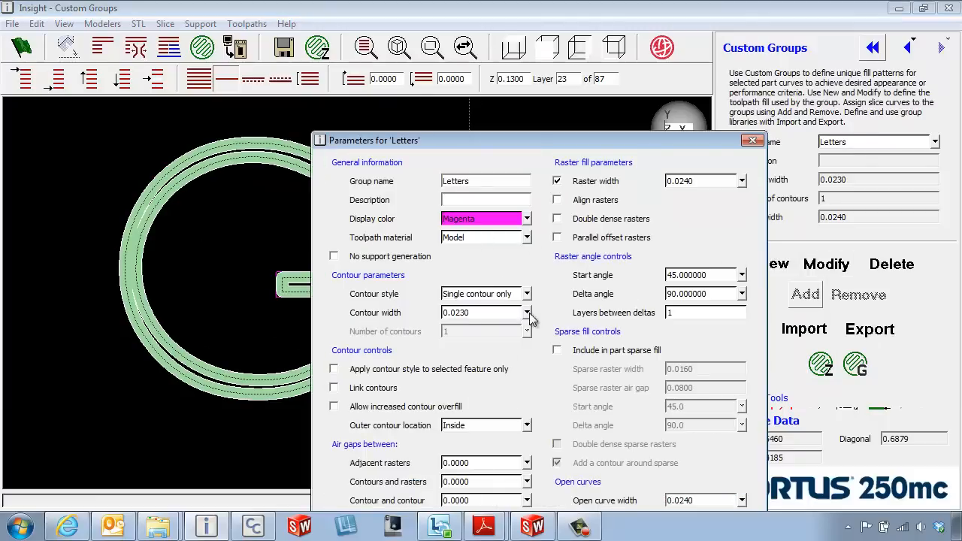
click(526, 311)
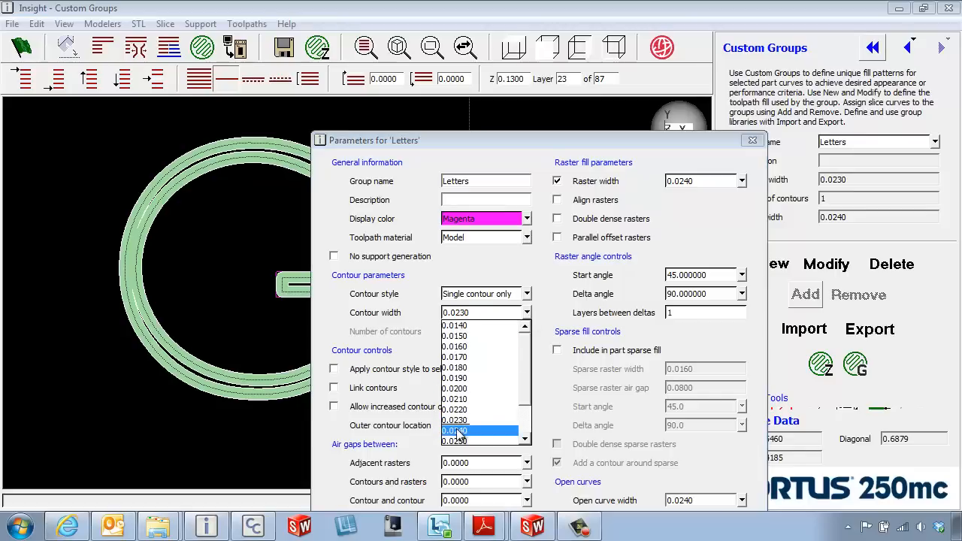
click(453, 429)
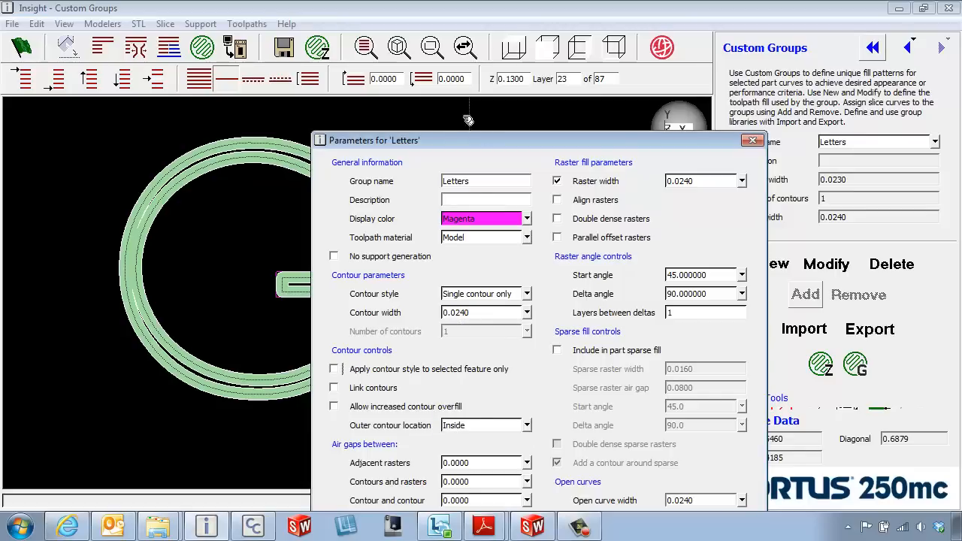
click(752, 140)
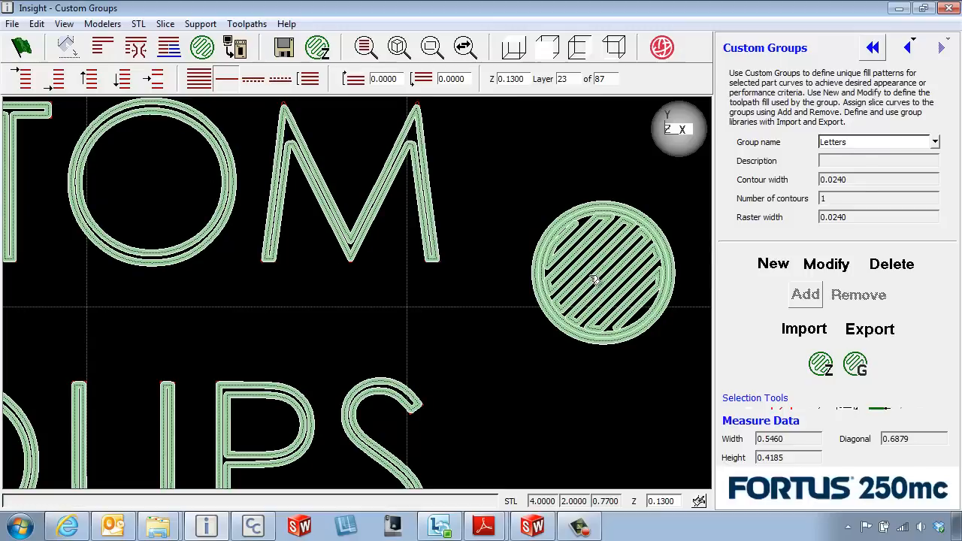
mouse_move(646, 330)
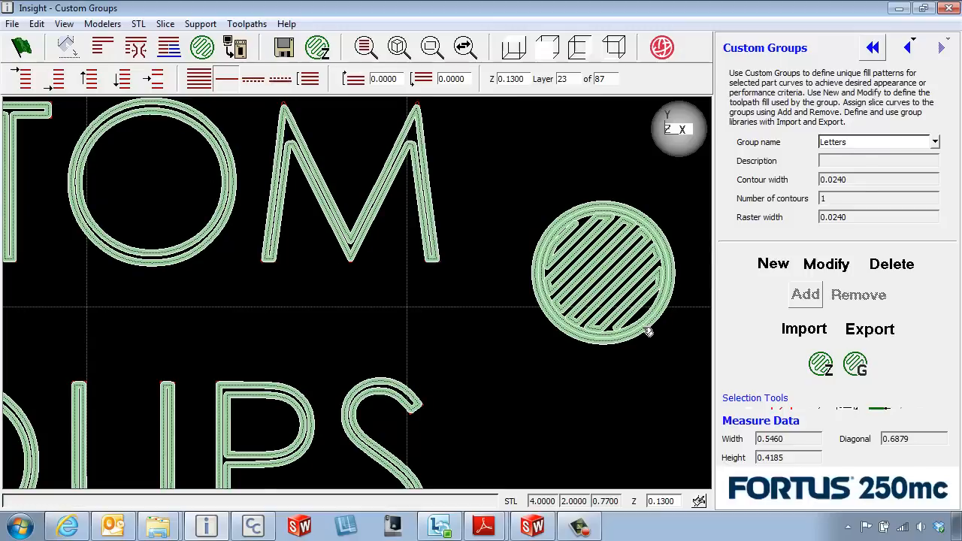
mouse_move(499, 238)
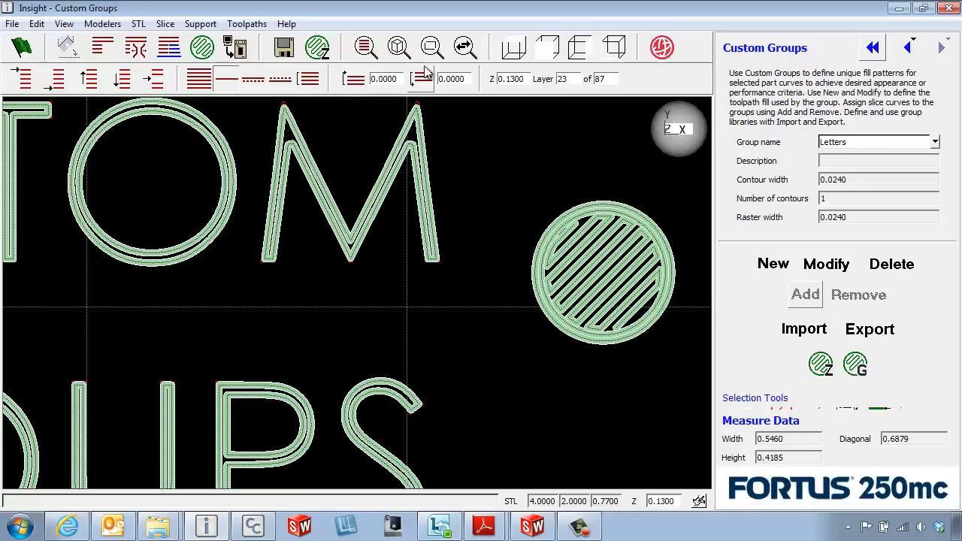
- Extend the display range to the top layer 87 and view all layers as an isometric stack
click(421, 75)
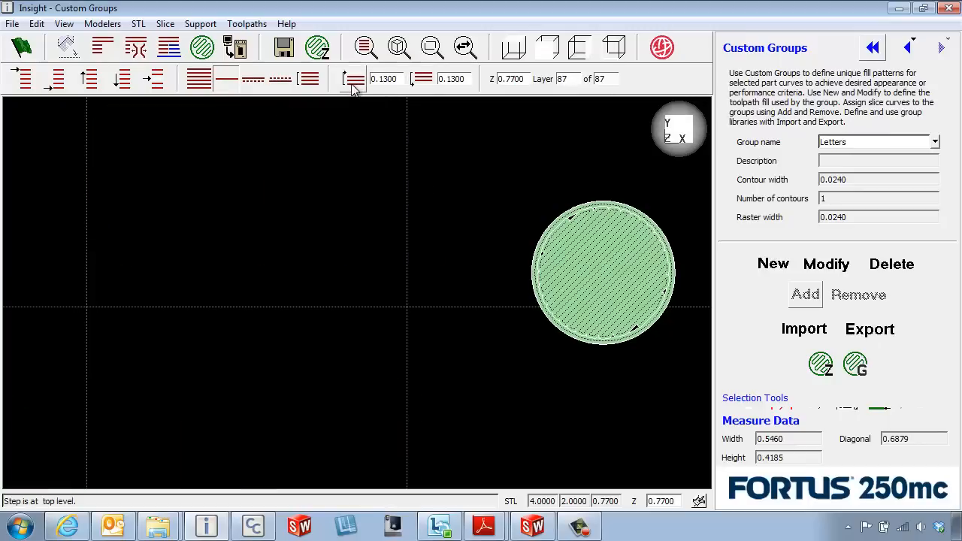
click(310, 78)
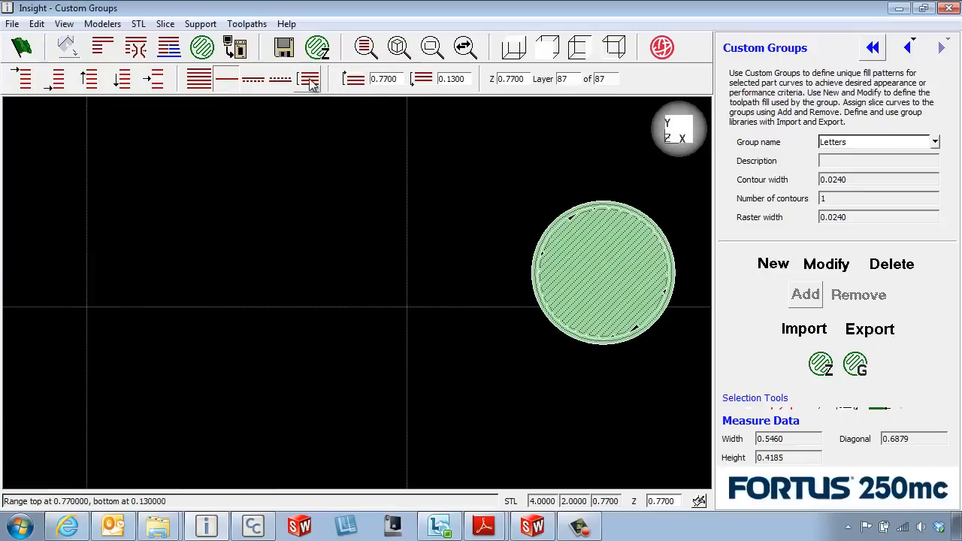
click(615, 47)
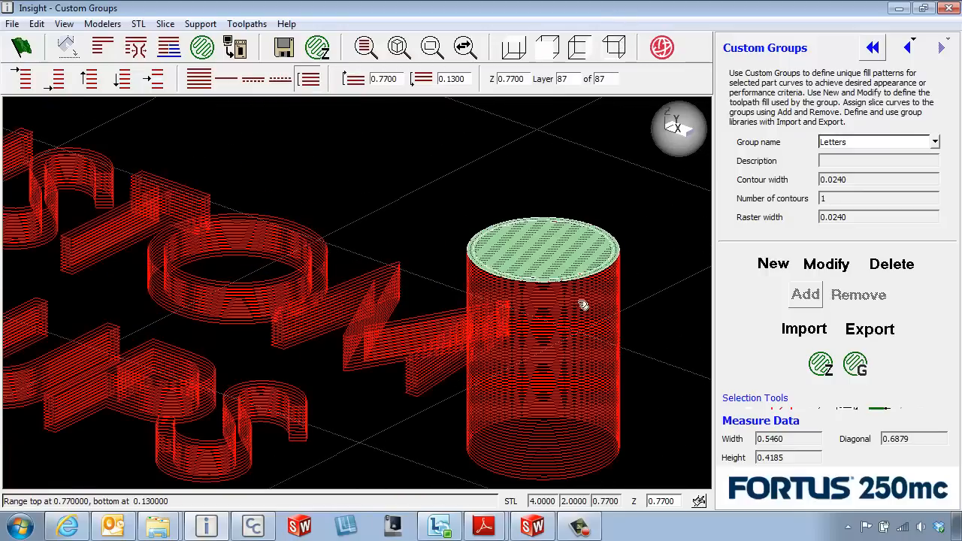
mouse_move(571, 281)
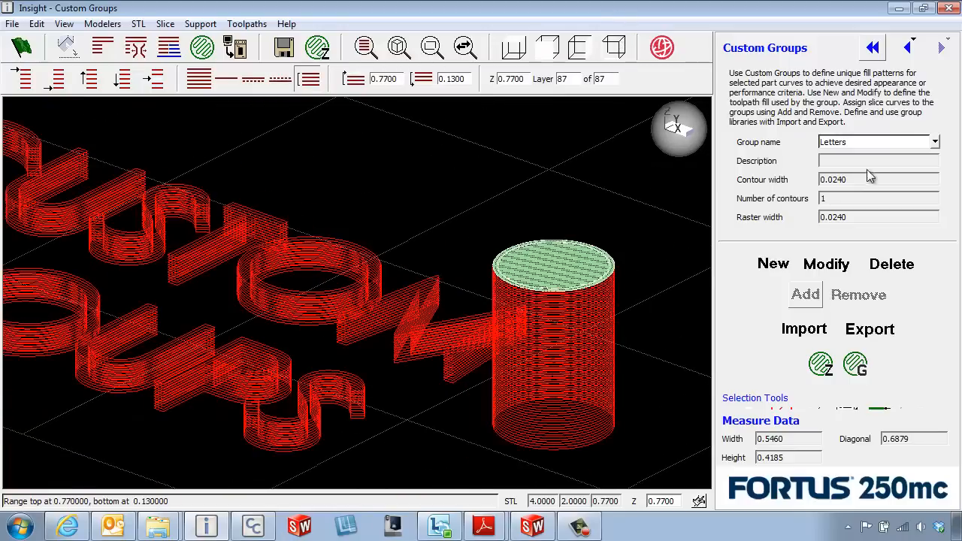
- Create a custom group named Post using multiple contours with four contours
click(772, 265)
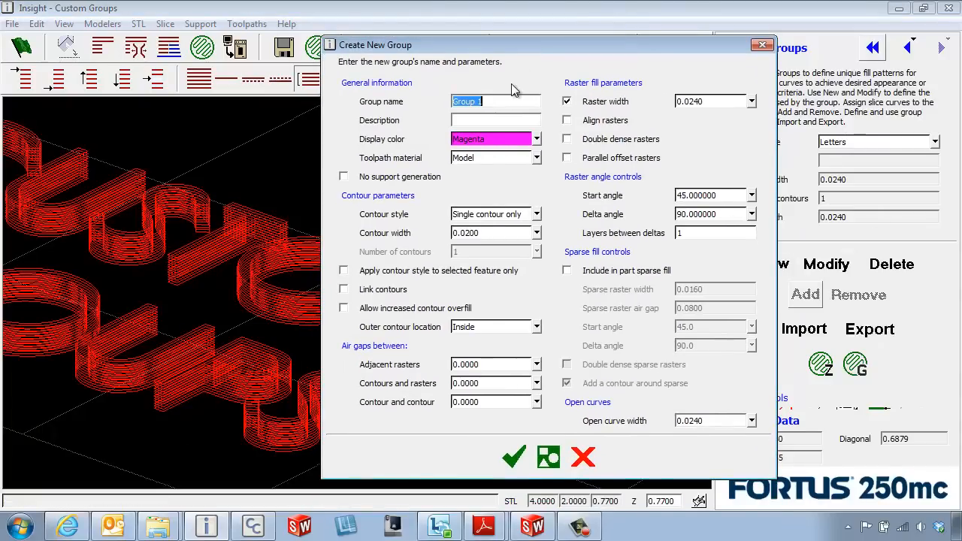
text(Post)
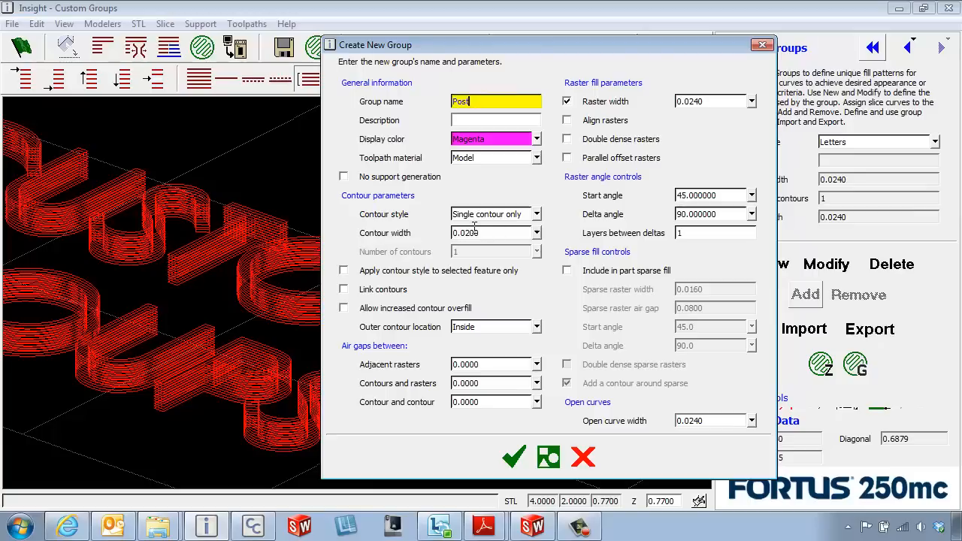
mouse_move(481, 232)
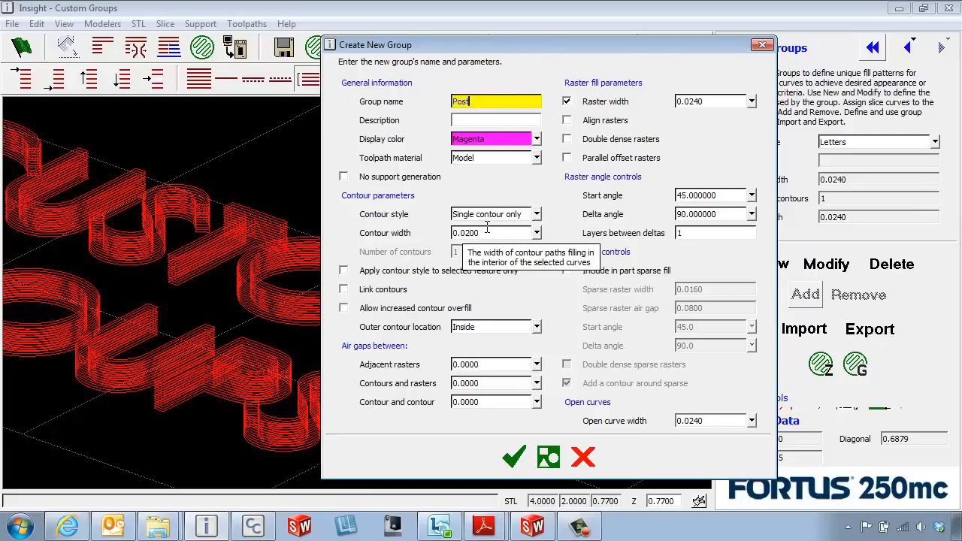
mouse_move(536, 215)
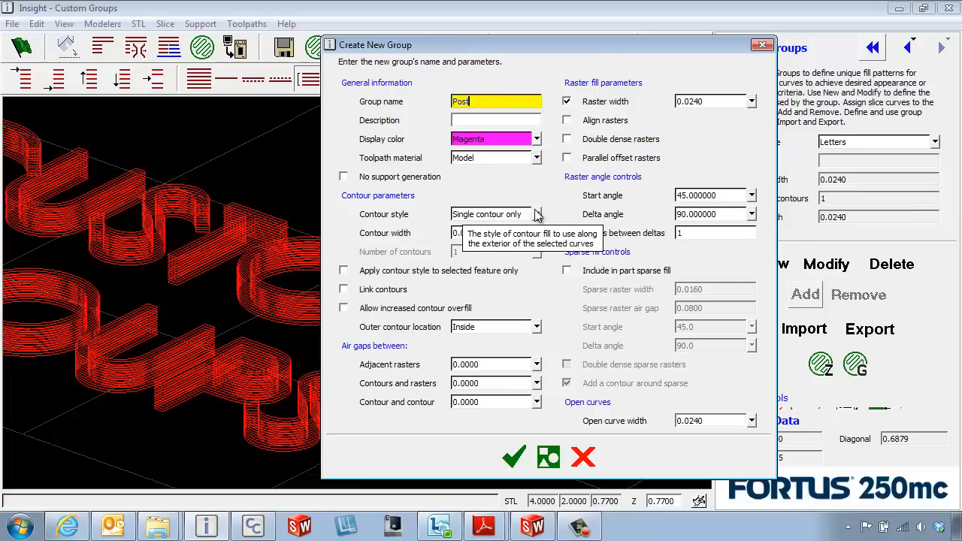
click(536, 213)
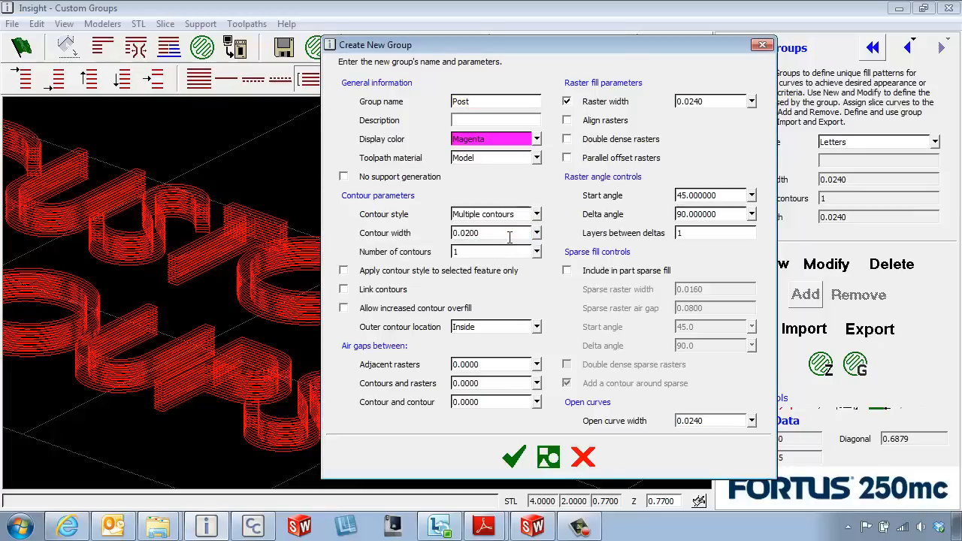
click(535, 251)
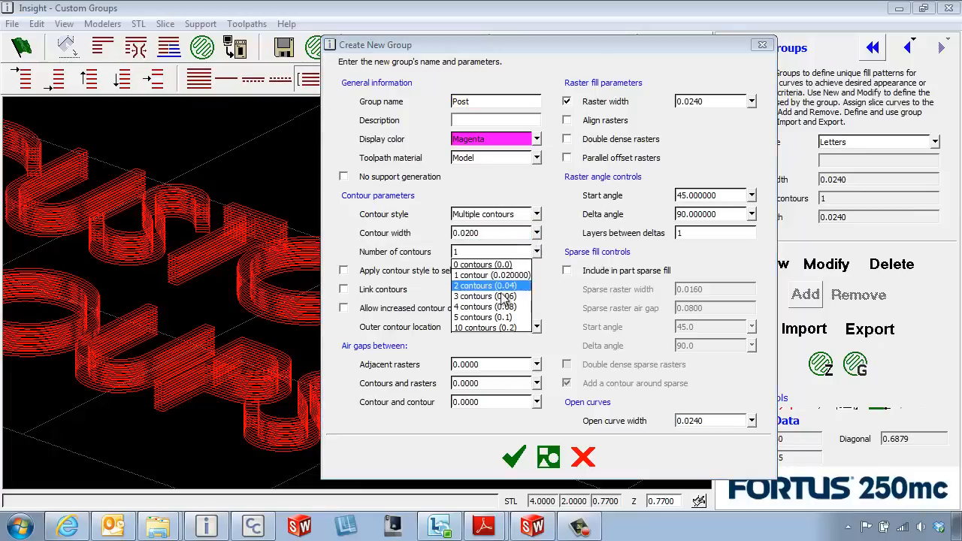
click(484, 307)
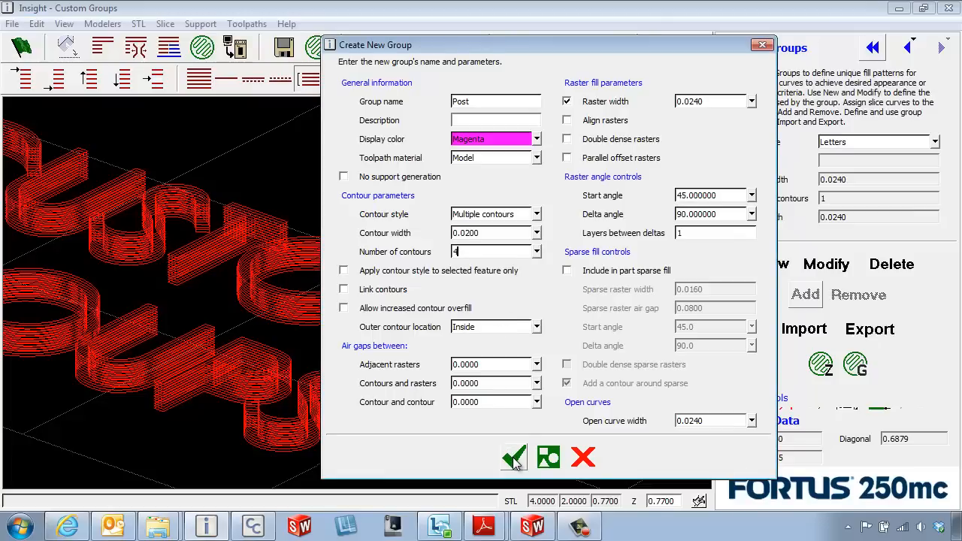
mouse_move(514, 457)
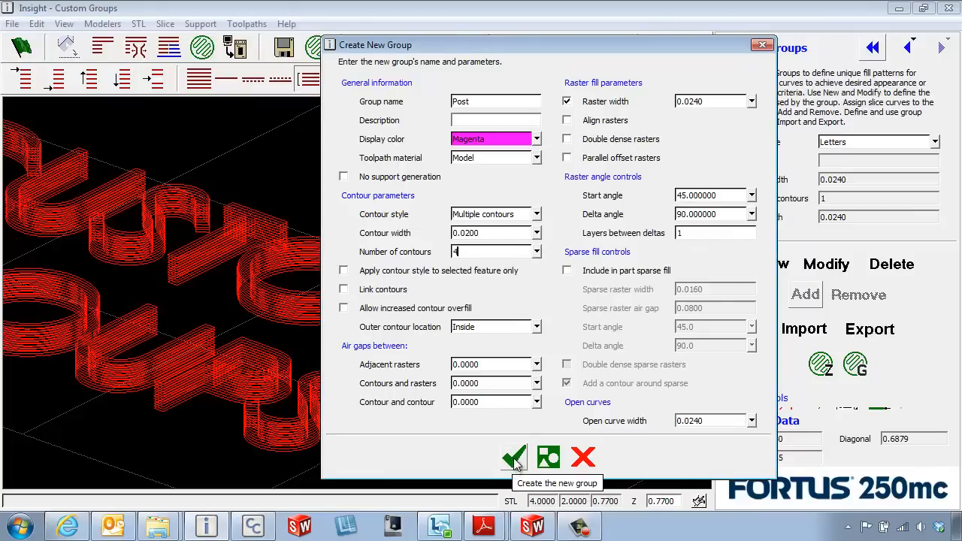
click(514, 457)
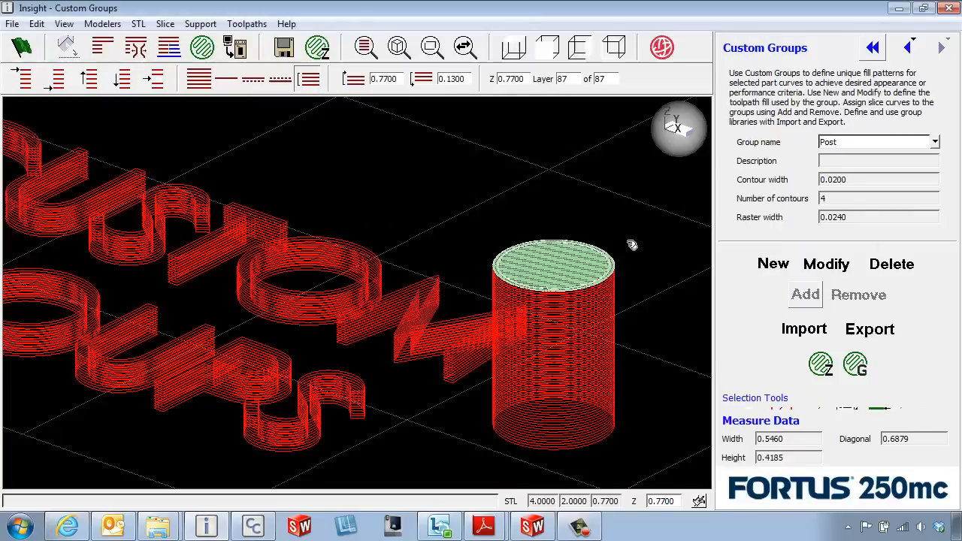
- Select all 65 curves of the cylindrical post across the layer stack
click(553, 346)
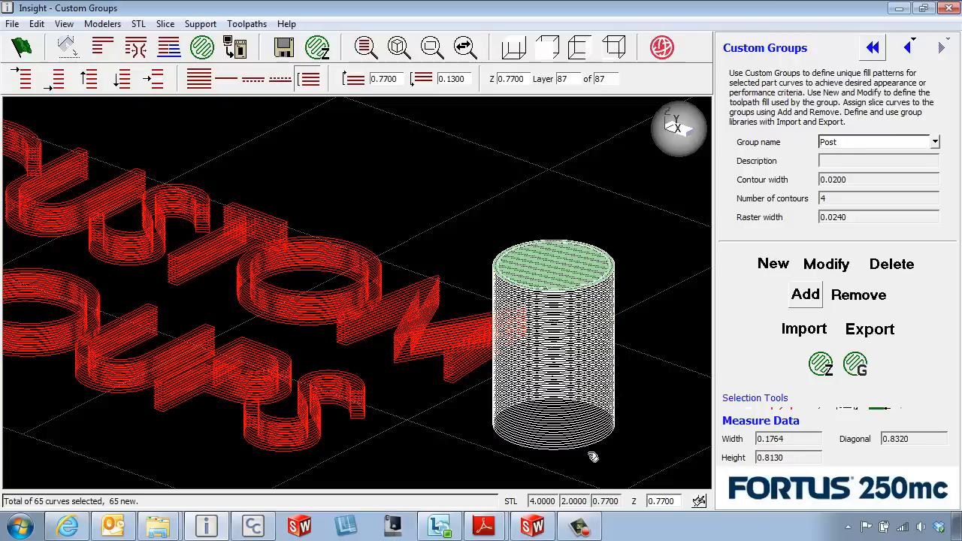
mouse_move(694, 323)
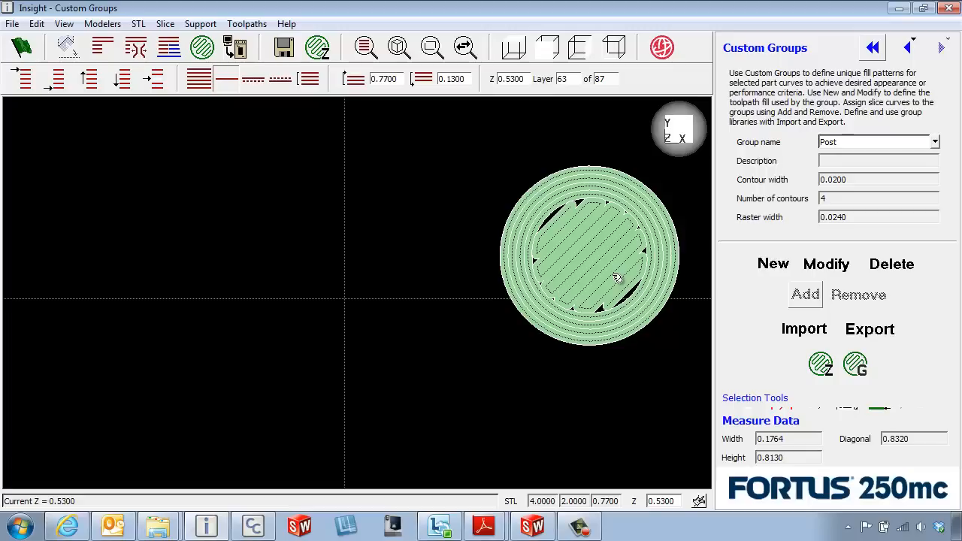
mouse_move(598, 63)
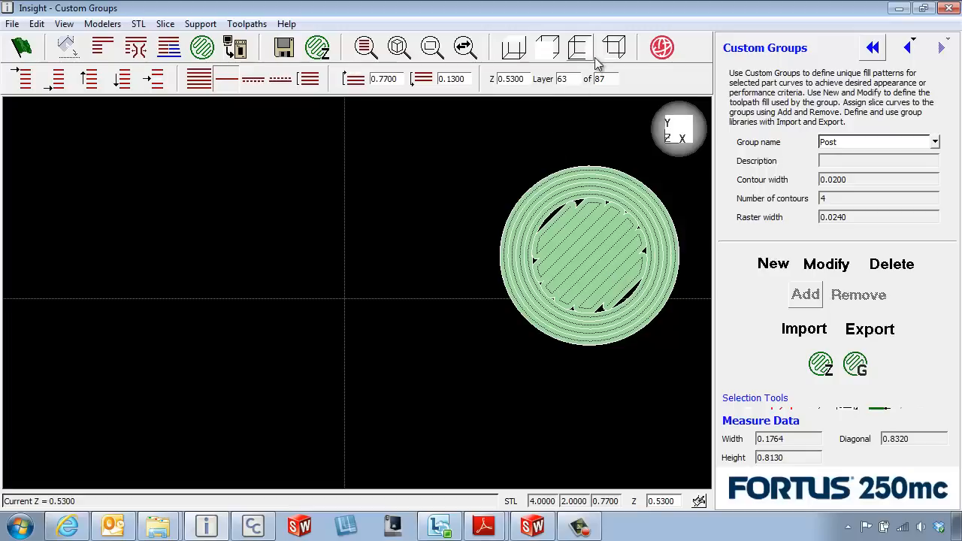
- View the whole part isometrically with the post's toolpaths shown in magenta
click(615, 46)
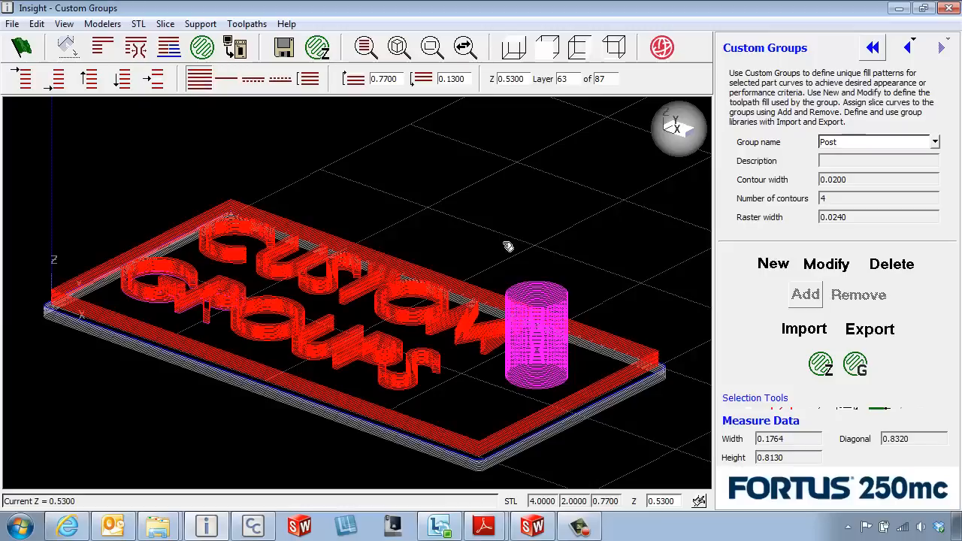
mouse_move(544, 311)
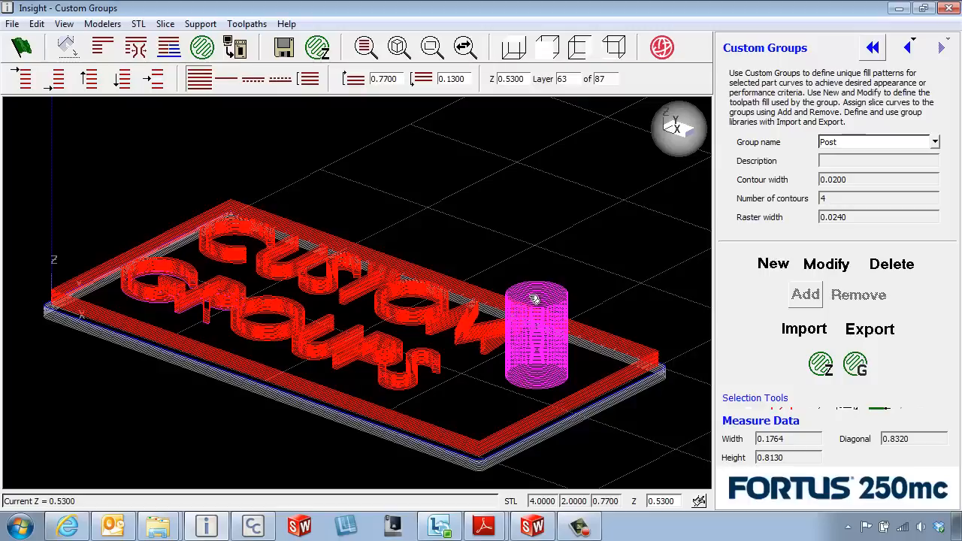
mouse_move(408, 346)
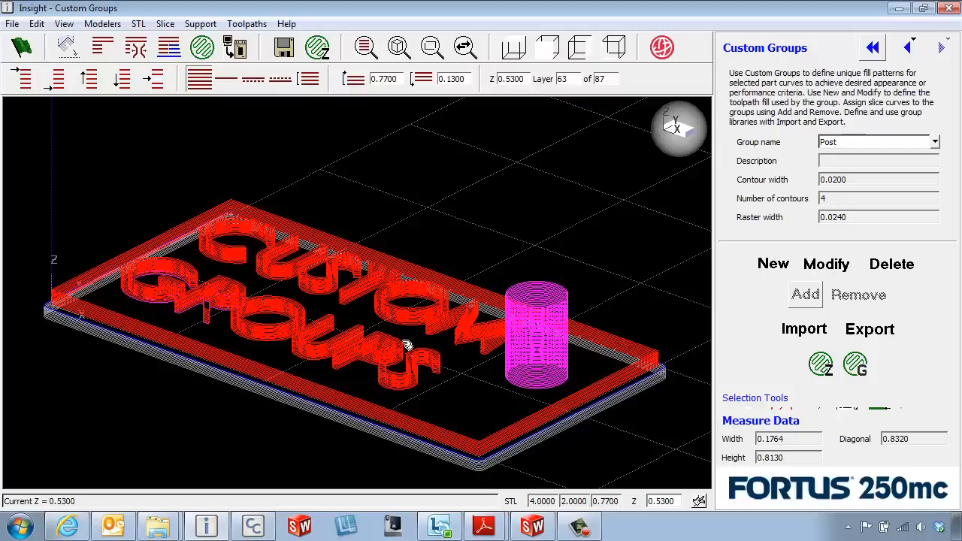